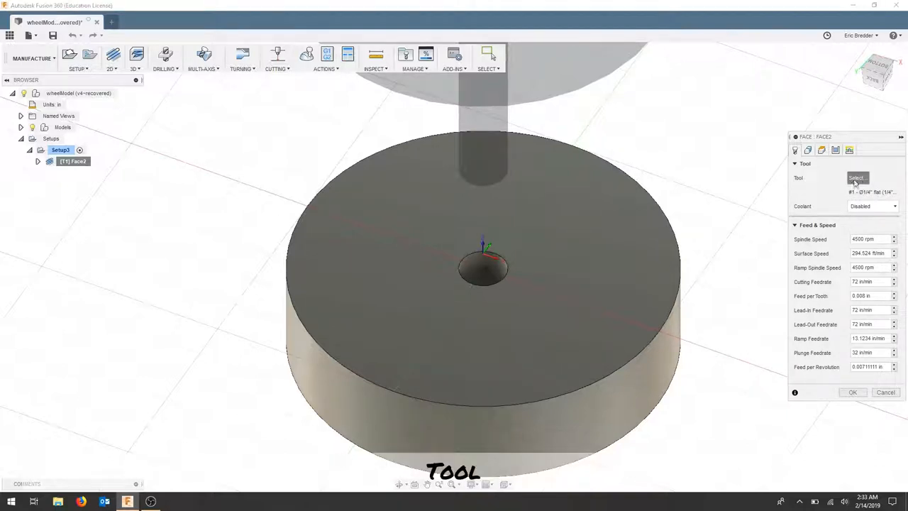
- Edit the Face operation's 1/4" flat end mill, note '.03" DOC' in its comment, and review its cutter geometry
click(857, 177)
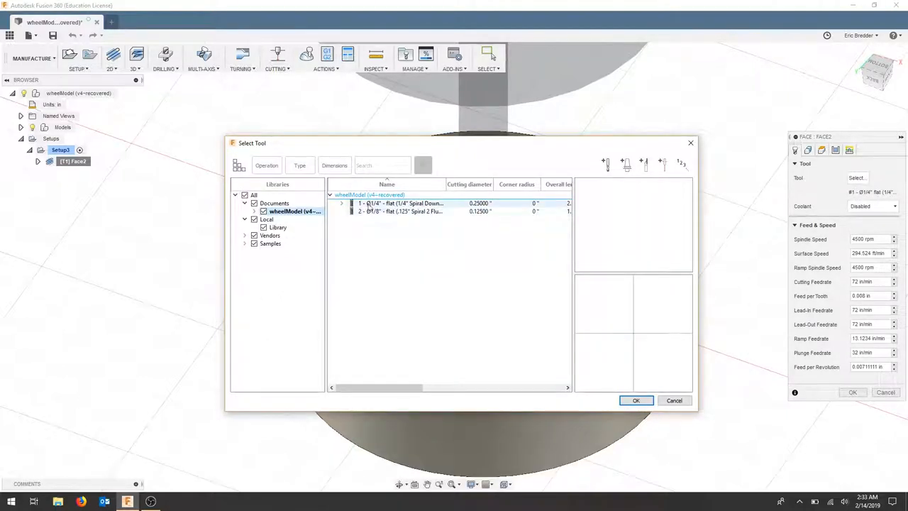
click(400, 205)
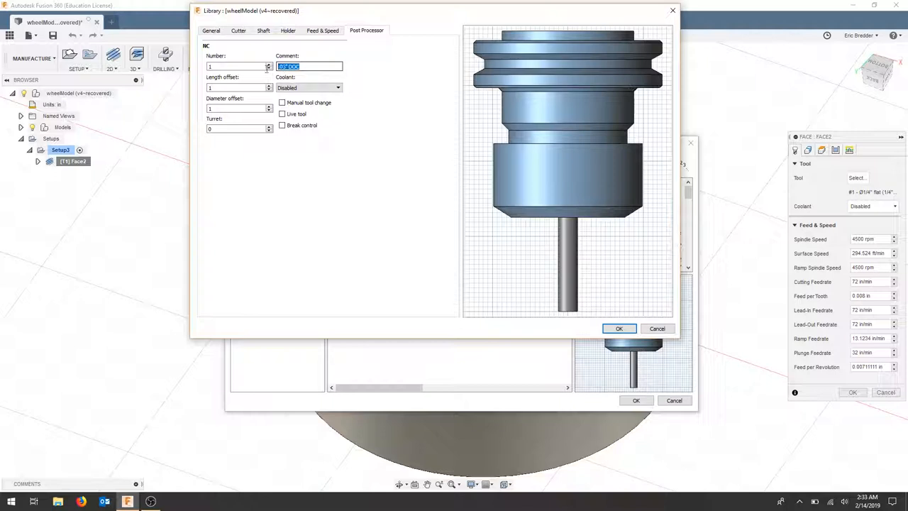
mouse_move(309, 66)
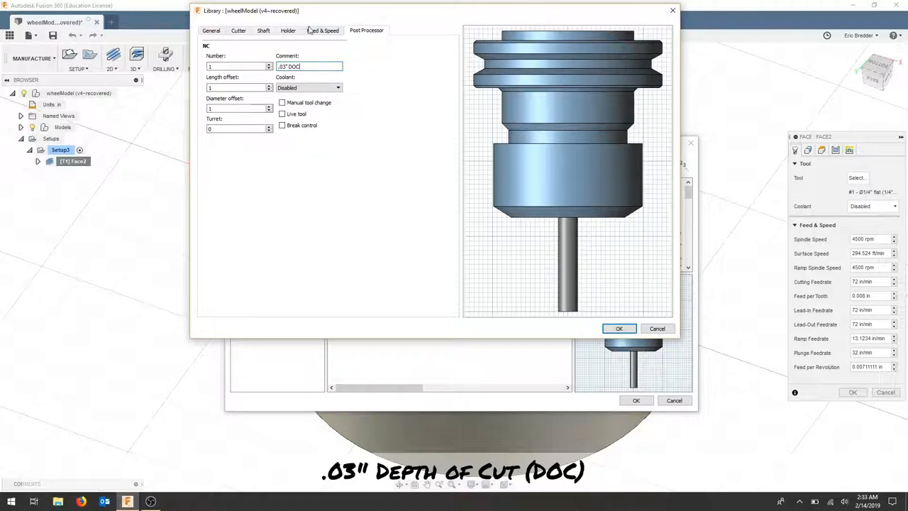
click(238, 31)
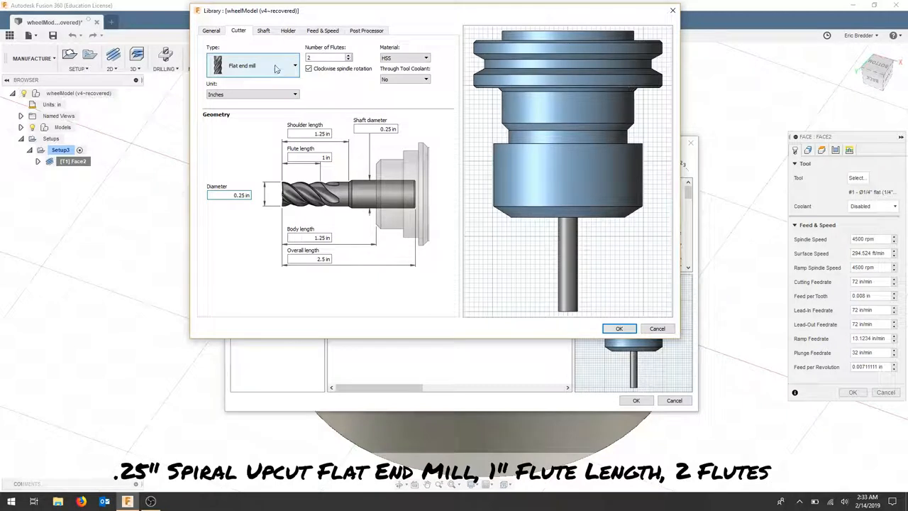
mouse_move(330, 56)
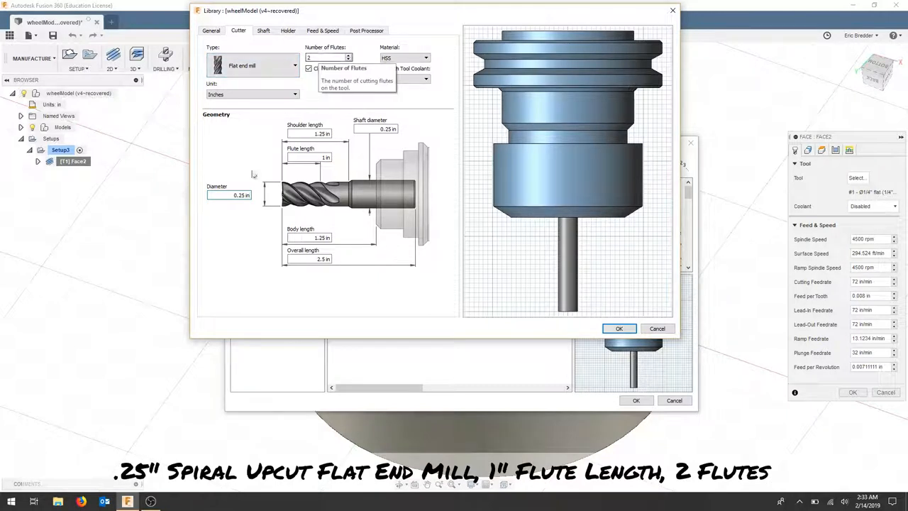
mouse_move(241, 196)
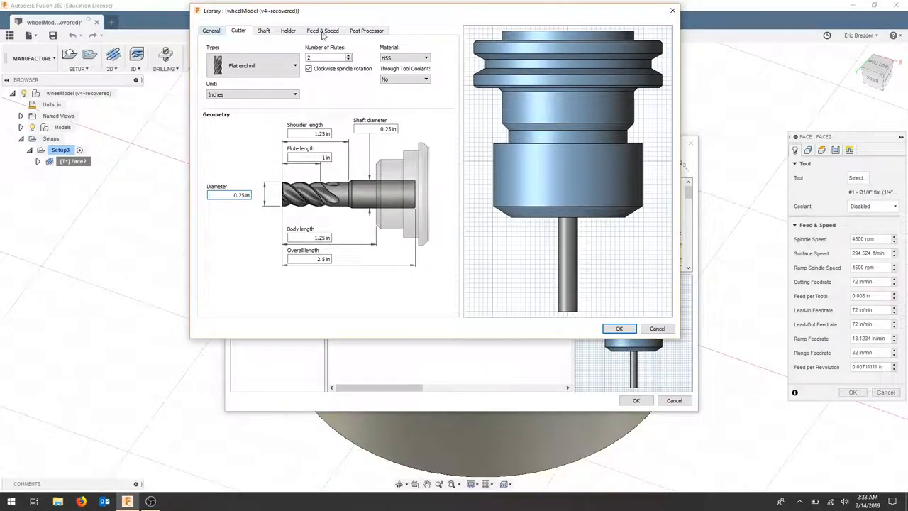
- Review the end mill's feeds and speeds: 4500 rpm spindle, 72 in/min cutting, 32 in/min plunge, then close the tool
click(322, 31)
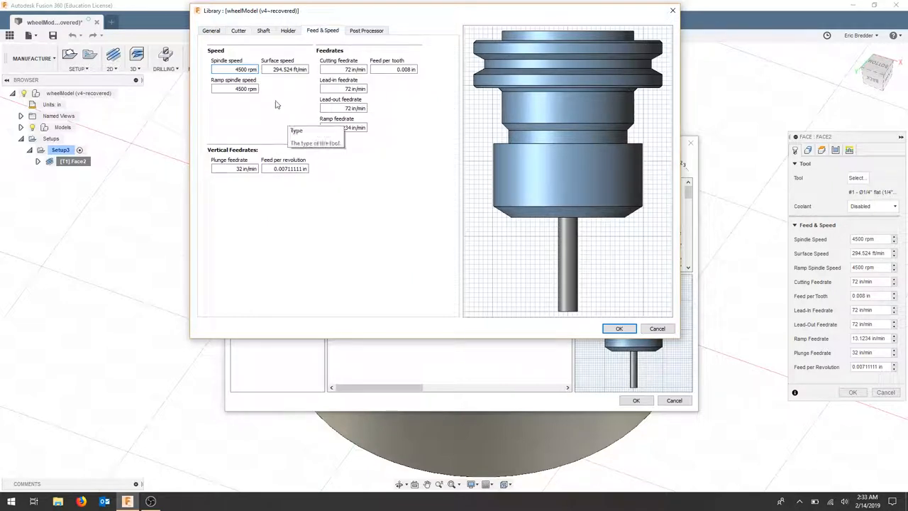
click(239, 68)
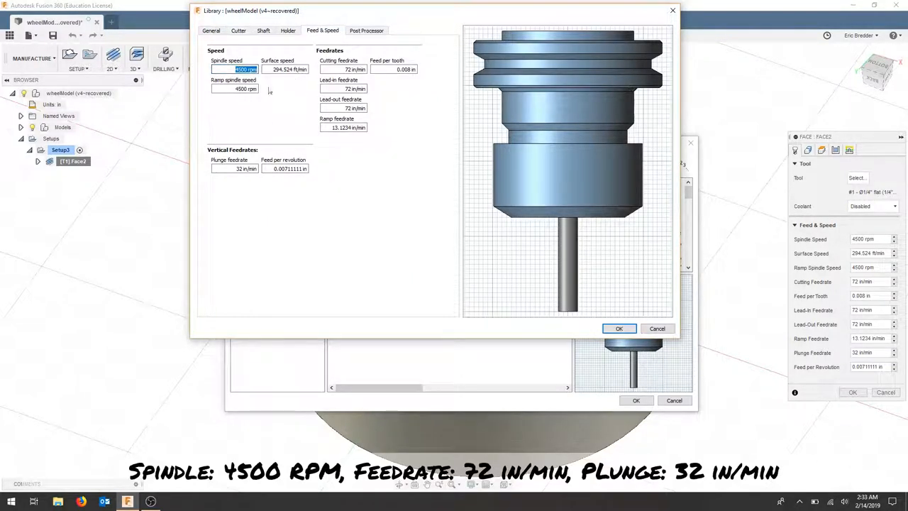
mouse_move(353, 68)
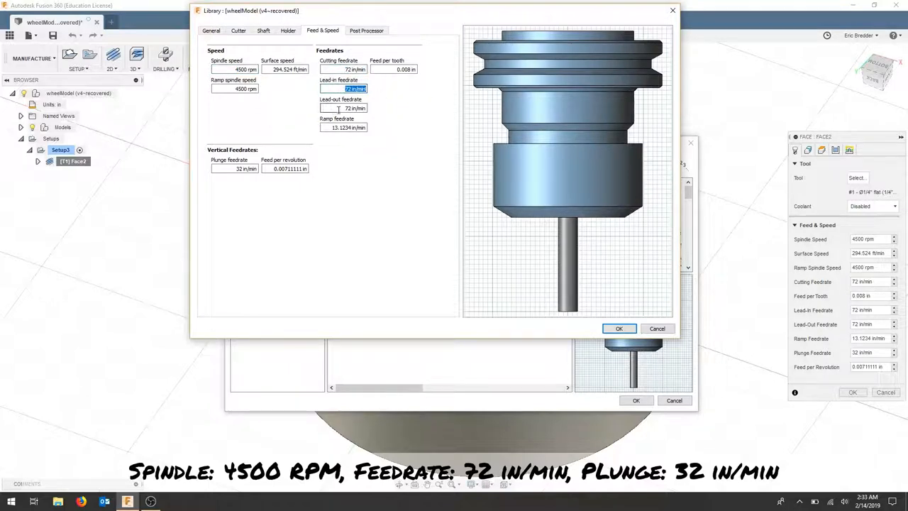
click(343, 108)
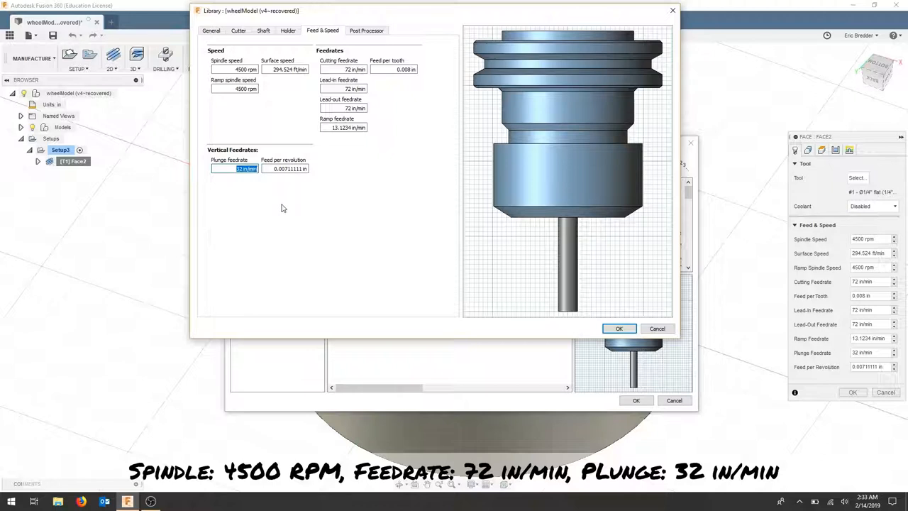
click(857, 177)
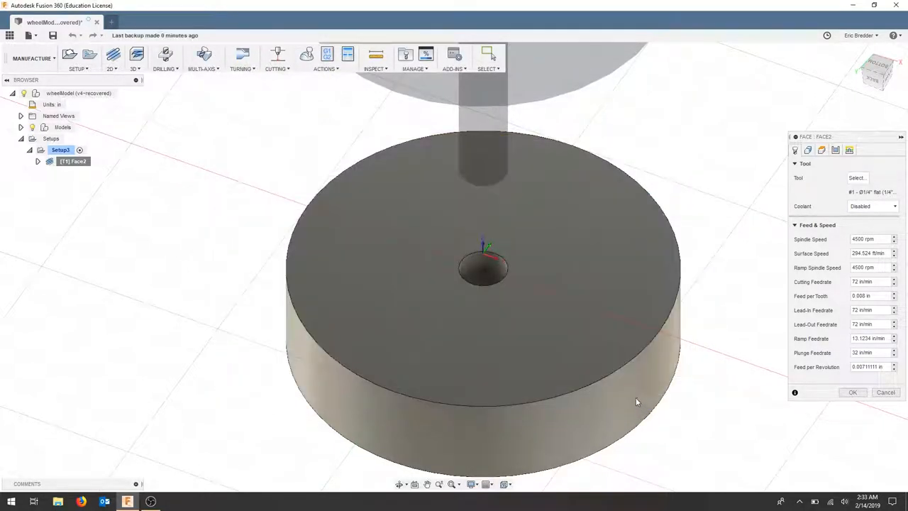
mouse_move(830, 258)
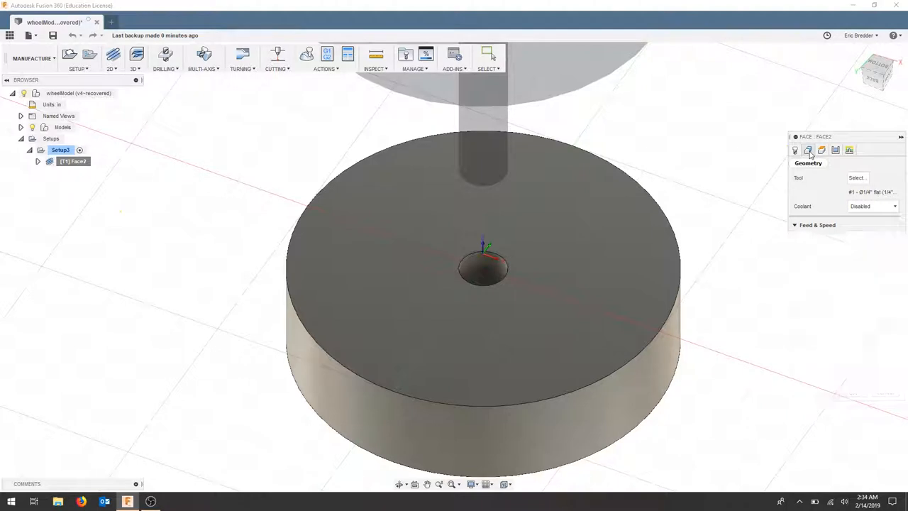
- Set the face's bottom height from model top with a 0.01 in offset
click(821, 150)
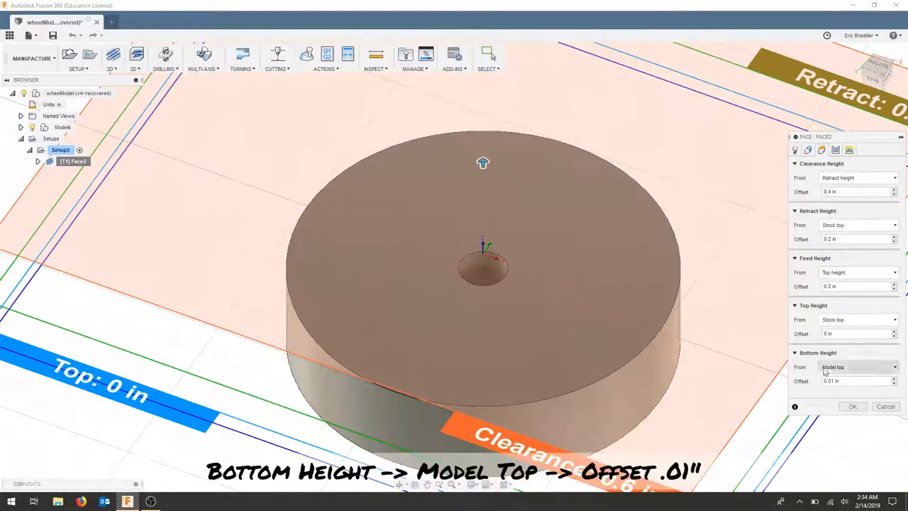
mouse_move(859, 366)
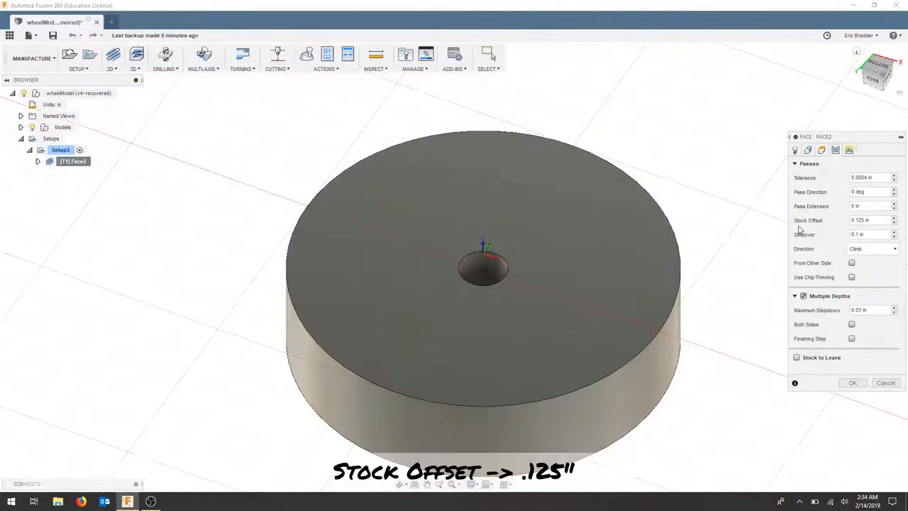
- Confirm 0.125 in stock offset, set climb direction and multiple depths with 0.03 in maximum stepdown
click(868, 220)
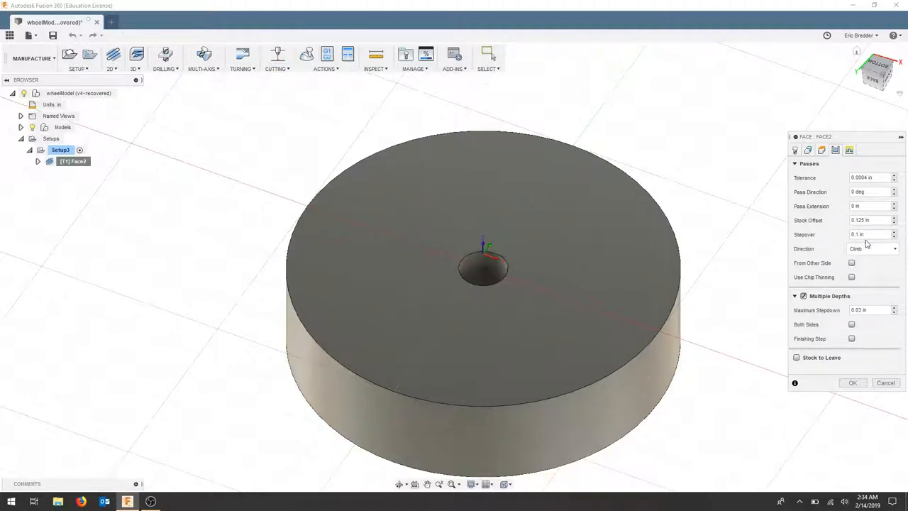
mouse_move(868, 234)
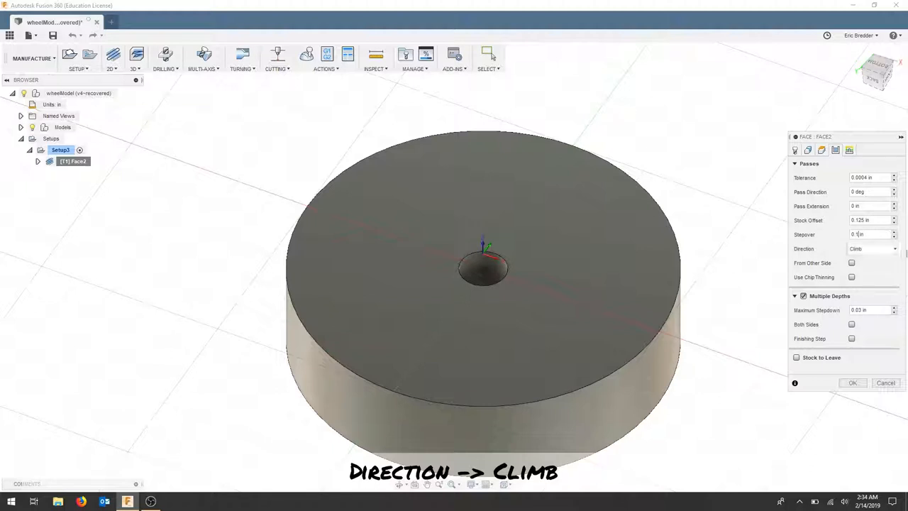
click(871, 248)
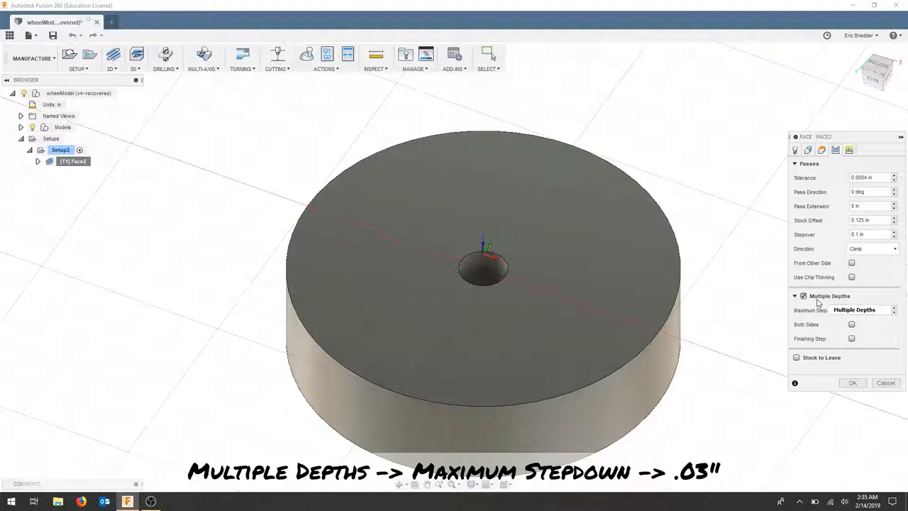
text(0.03 in)
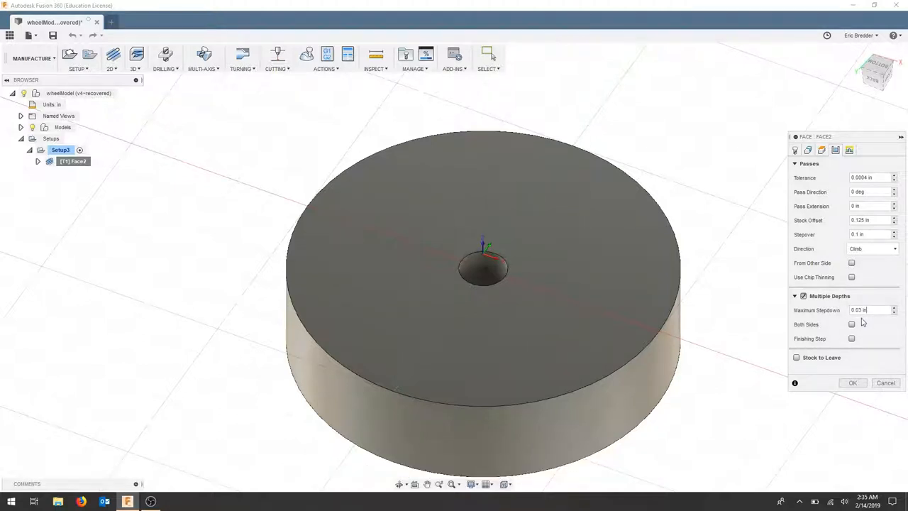
click(849, 150)
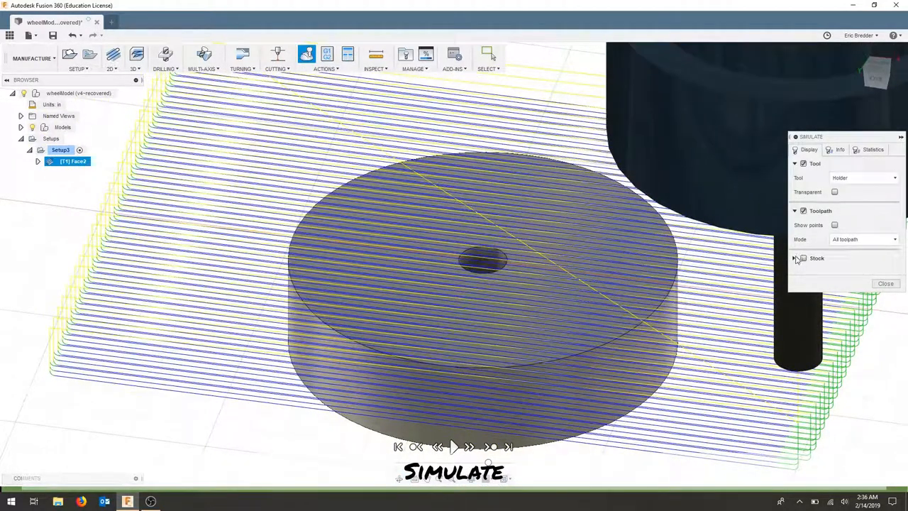
- Show the stock as wax coloured by material and advance the simulation through the facing passes
click(801, 258)
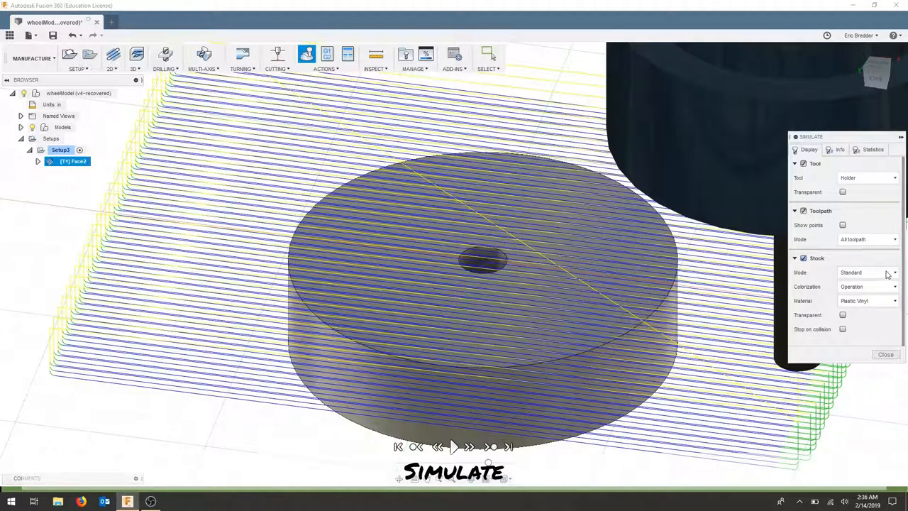
click(868, 300)
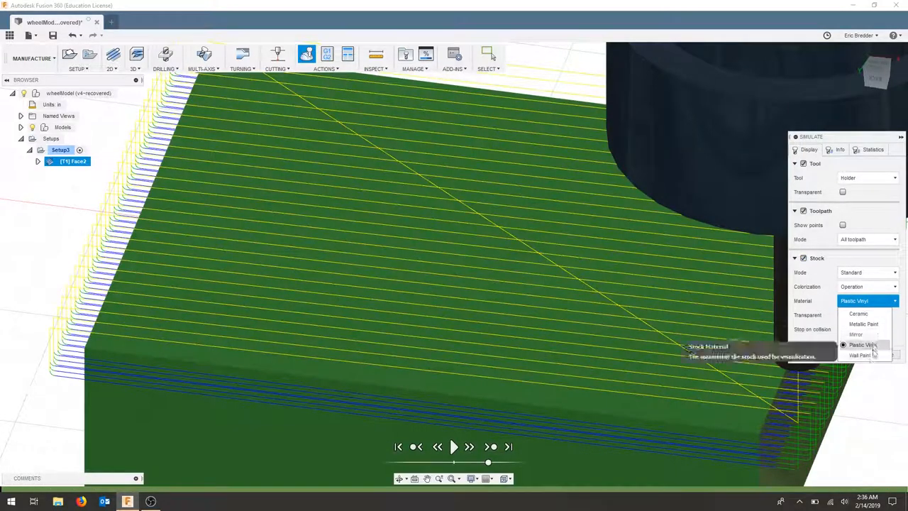
click(860, 355)
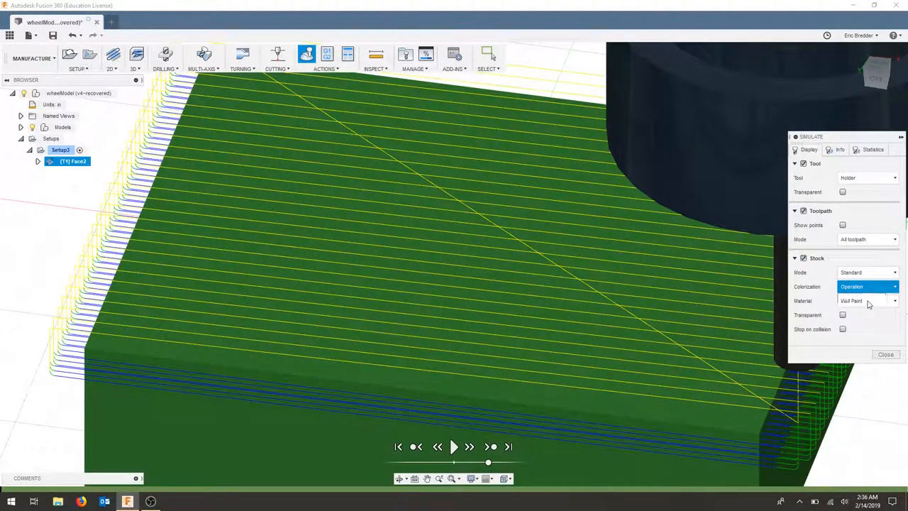
click(866, 287)
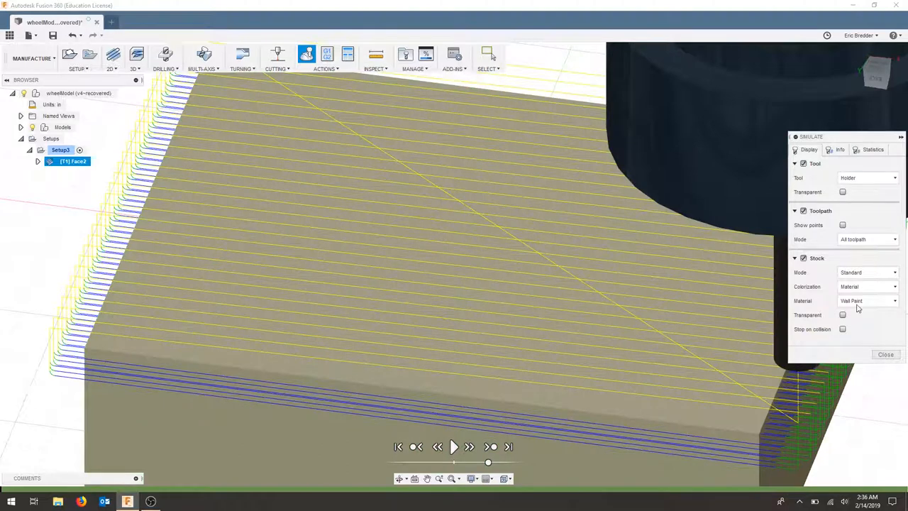
click(454, 446)
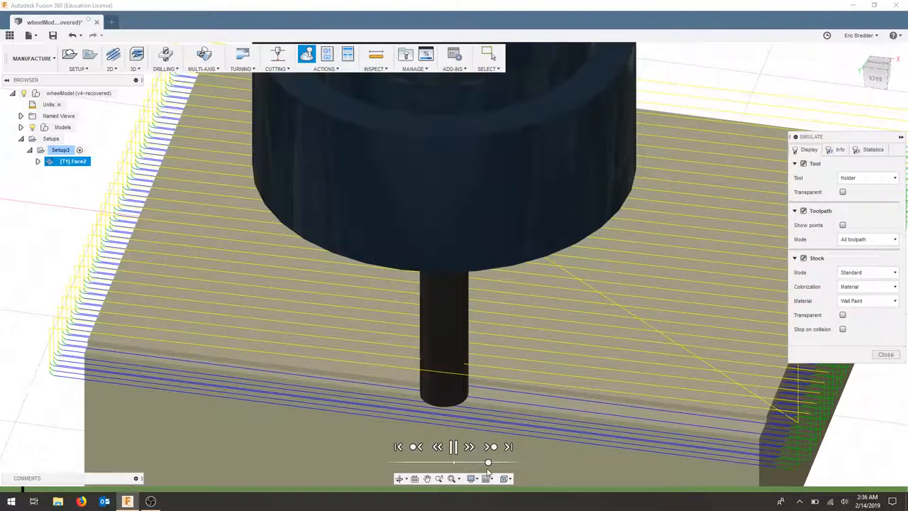
drag(488, 463, 510, 462)
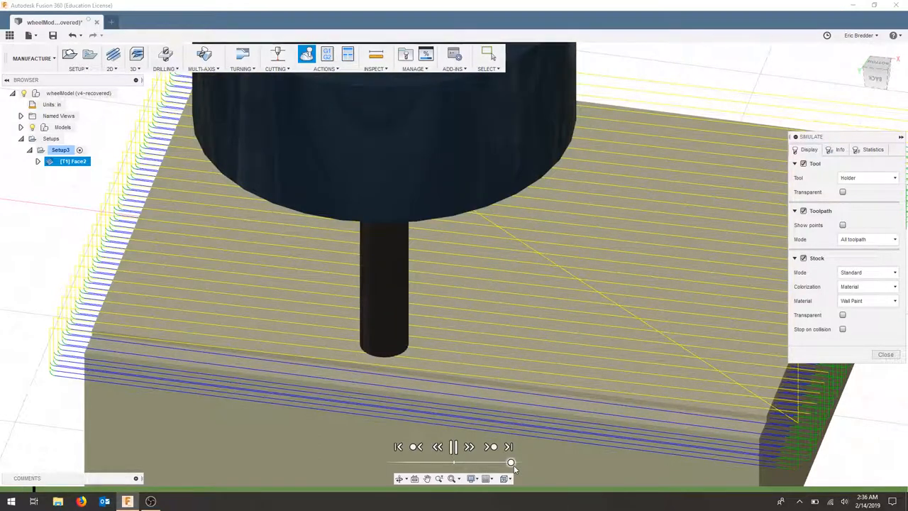